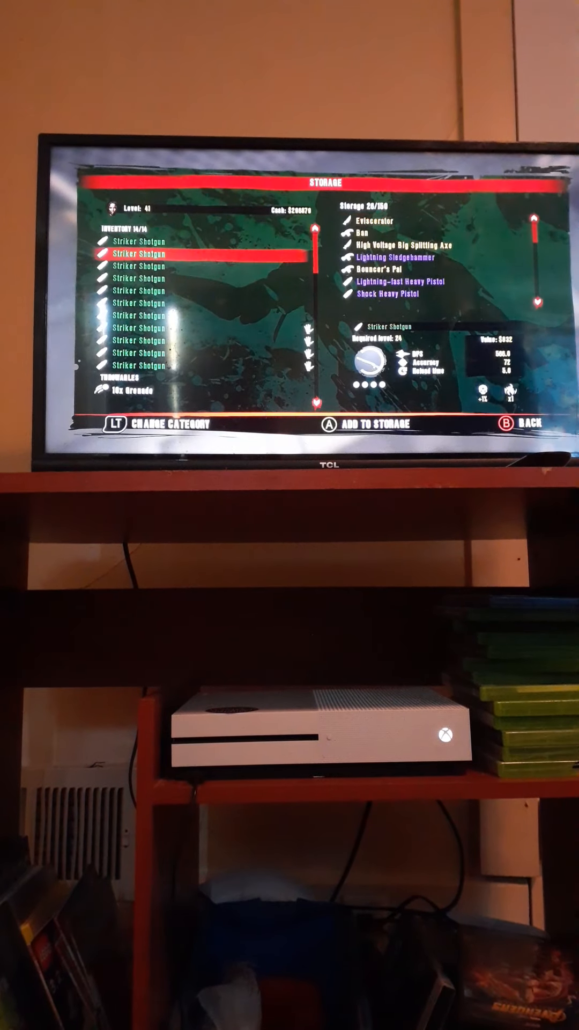
Step: Deposit Striker Shotguns into storage, then withdraw some until six sit in the inventory
key("LT")
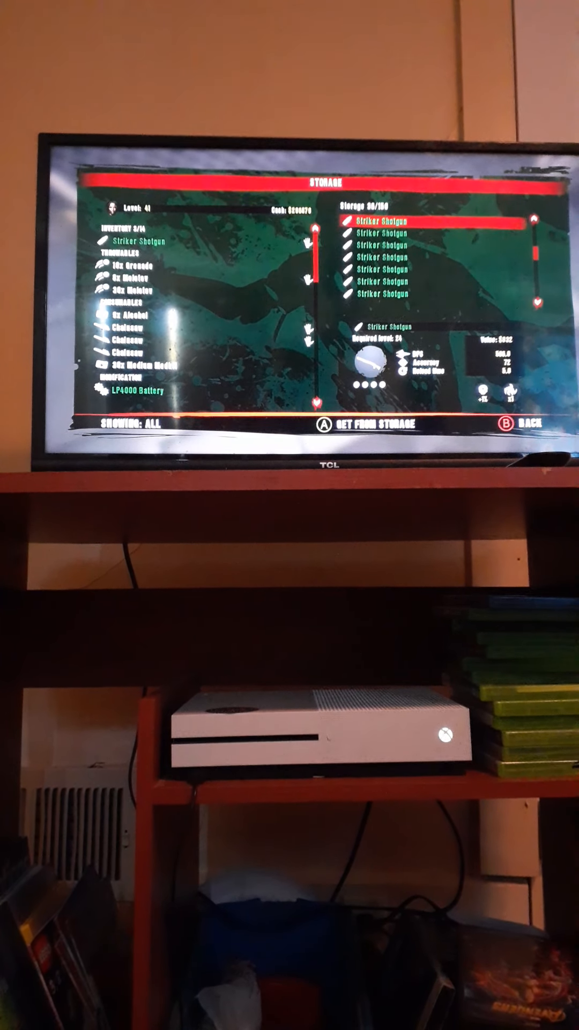
scroll("down", 3)
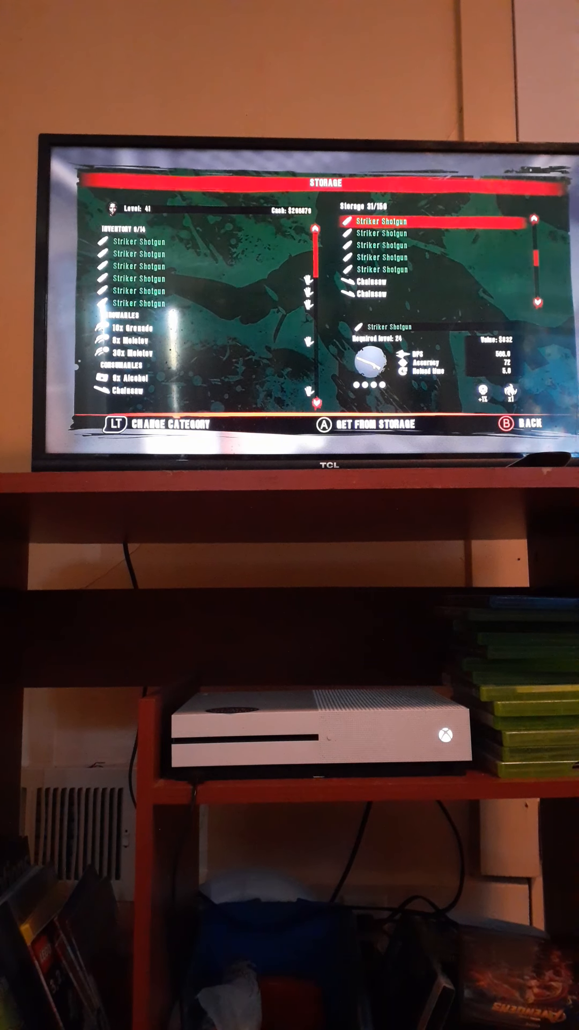
Step: Pull Striker Shotguns from storage until the inventory is full at 14/14
key("LT")
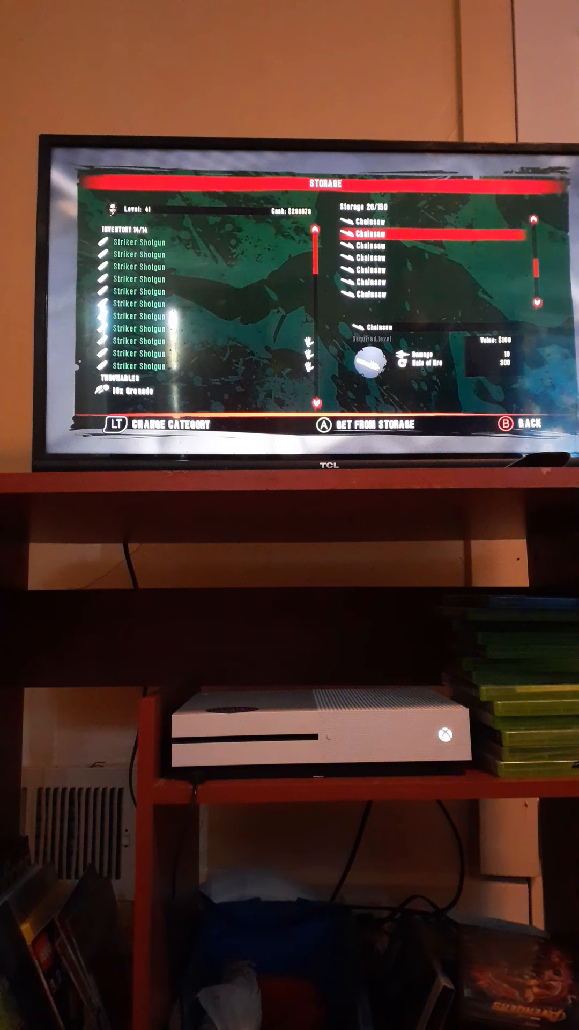
Step: Return the inventory shotguns to storage, leaving one Striker Shotgun and raising cash
key("LT")
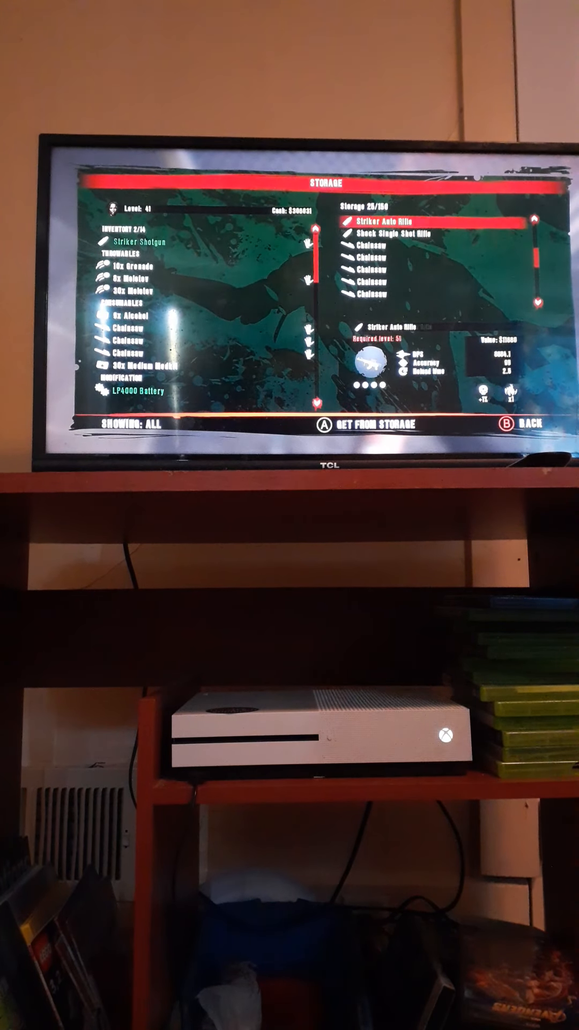
Step: Reclaim the original 14 weapons into the inventory, leaving only Chainsaws stacked in storage
scroll("up", 3)
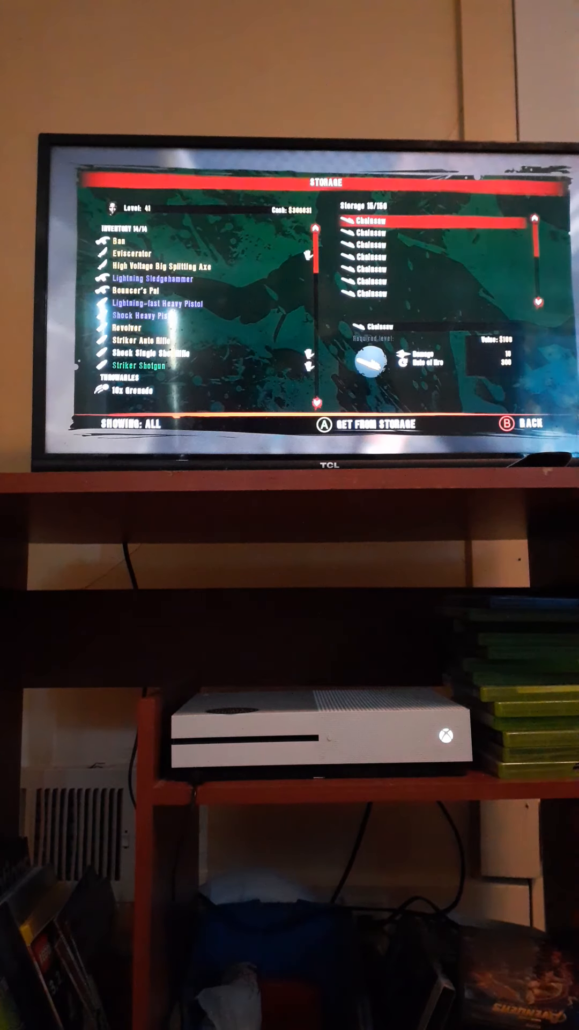
scroll("down", 3)
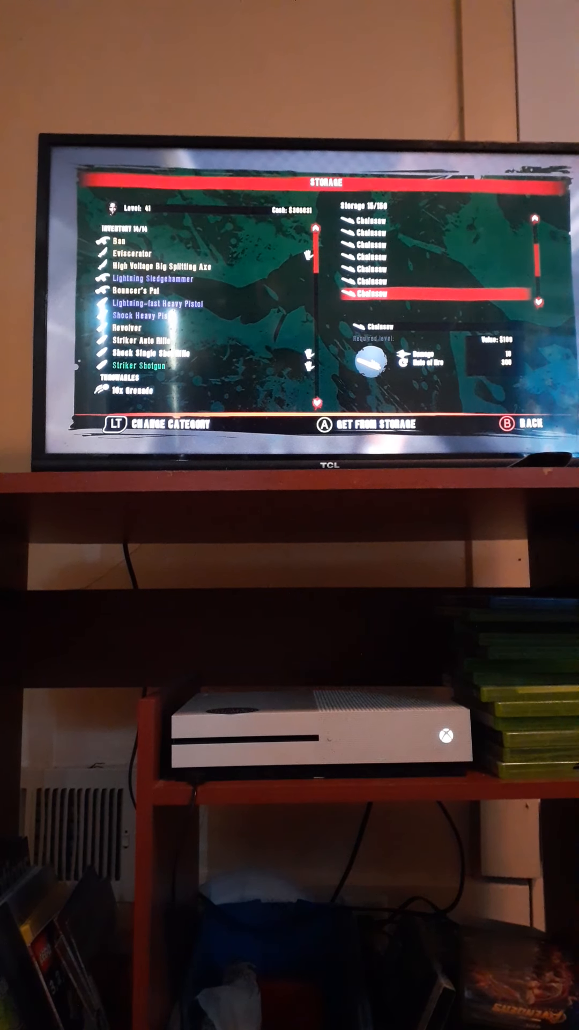